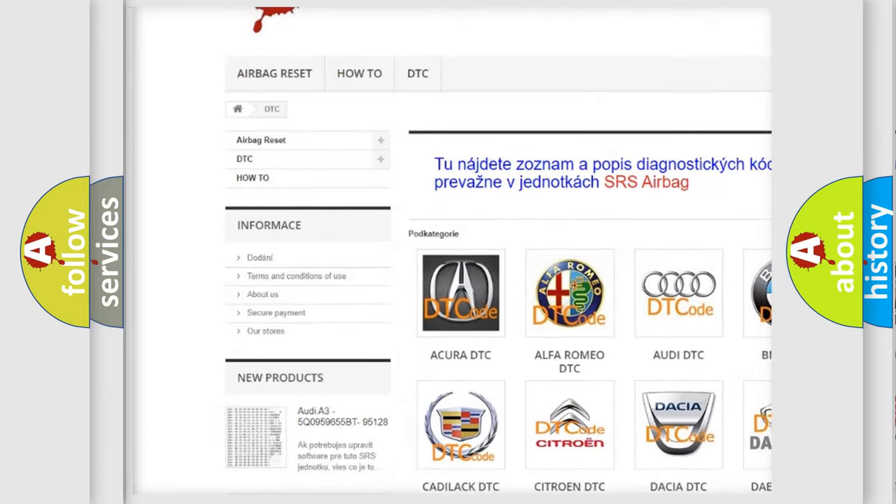
Step: Browse the DTC brand catalog and open the BMW DTC fault-code tile
scroll("down", 3)
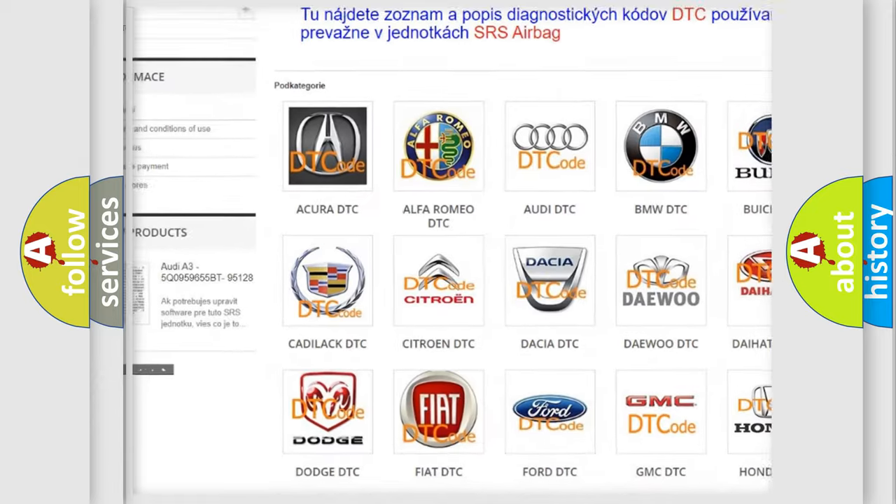
scroll("up", 3)
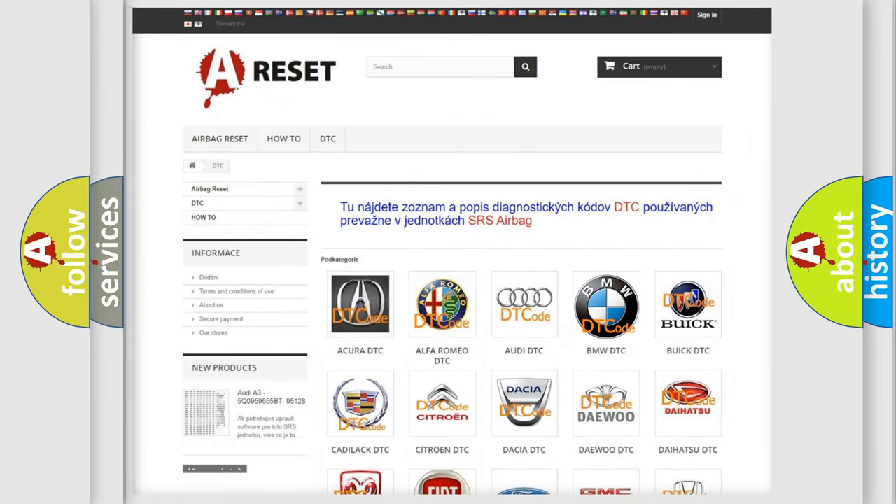
left_click(605, 304)
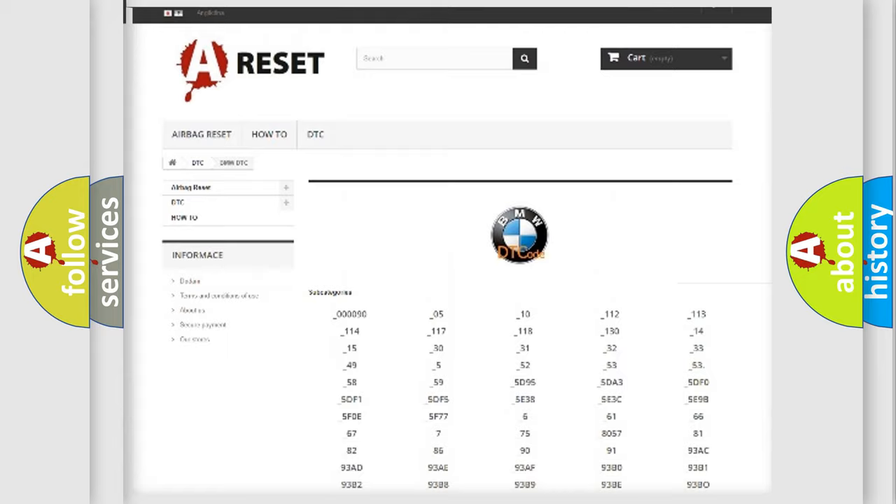